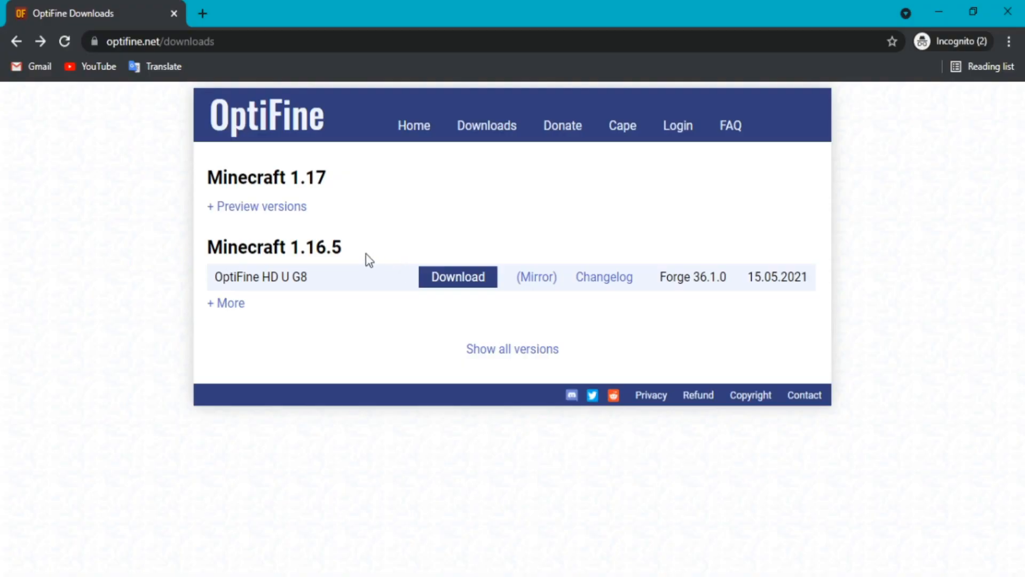
mouse_move(354, 255)
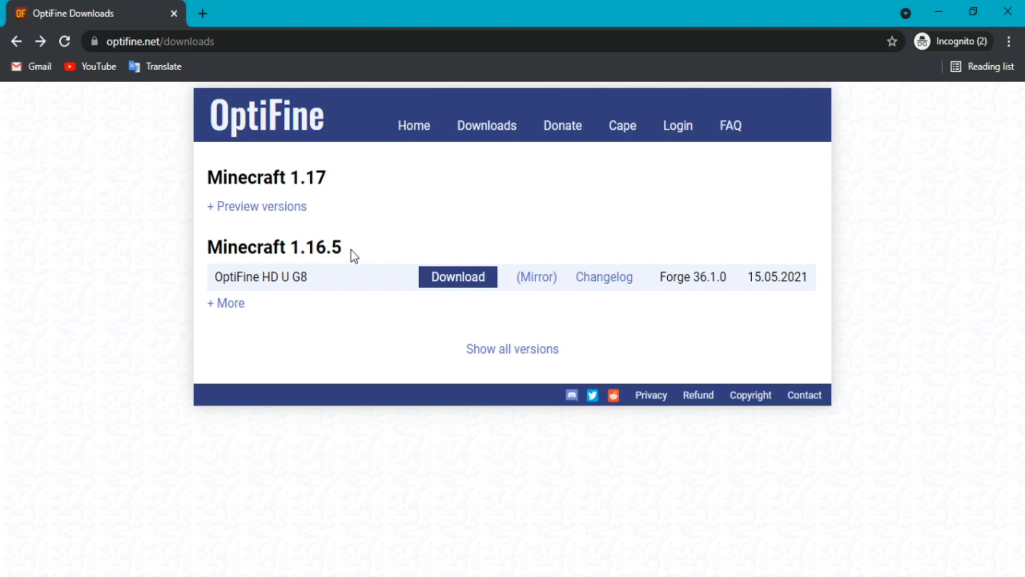
mouse_move(444, 235)
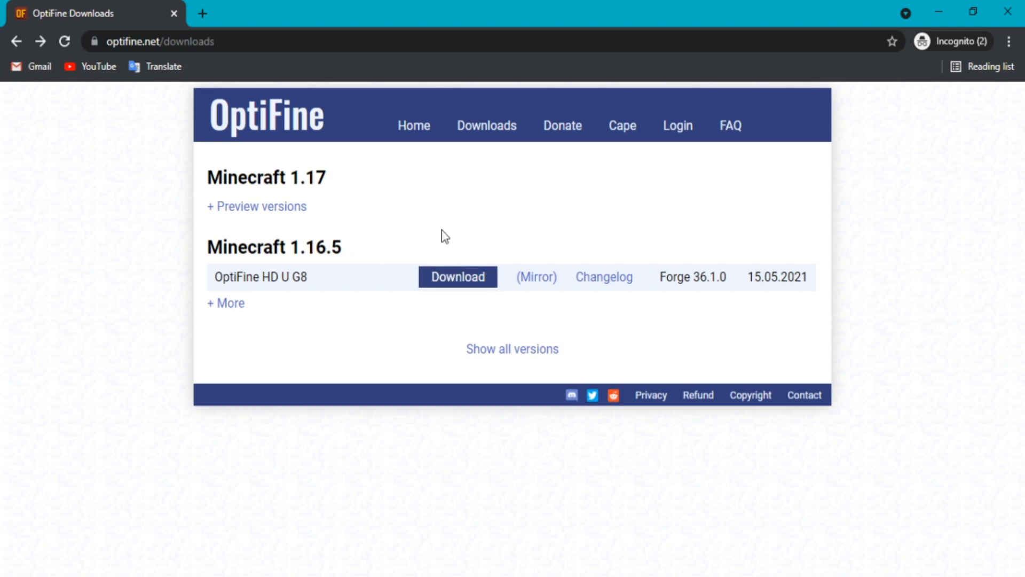
mouse_move(303, 250)
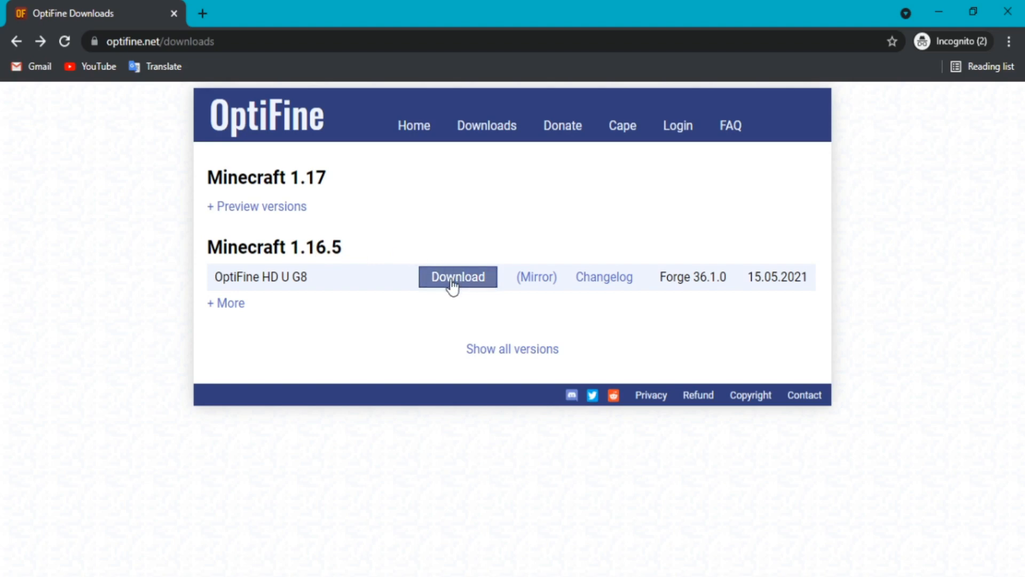
Choose the OptiFine HD U G8 download under Minecraft 1.16.5, reaching the ad page
click(458, 277)
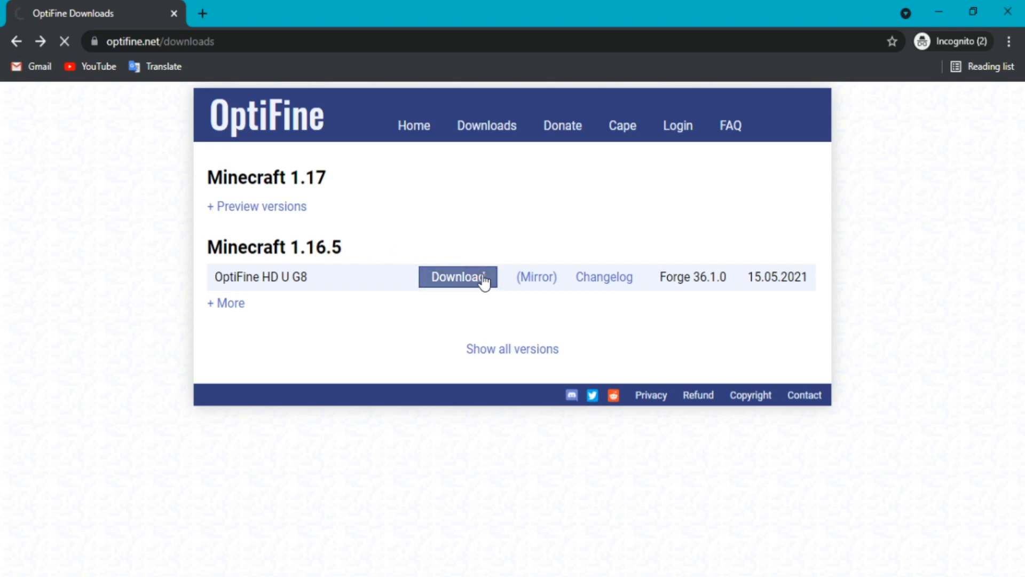
click(458, 277)
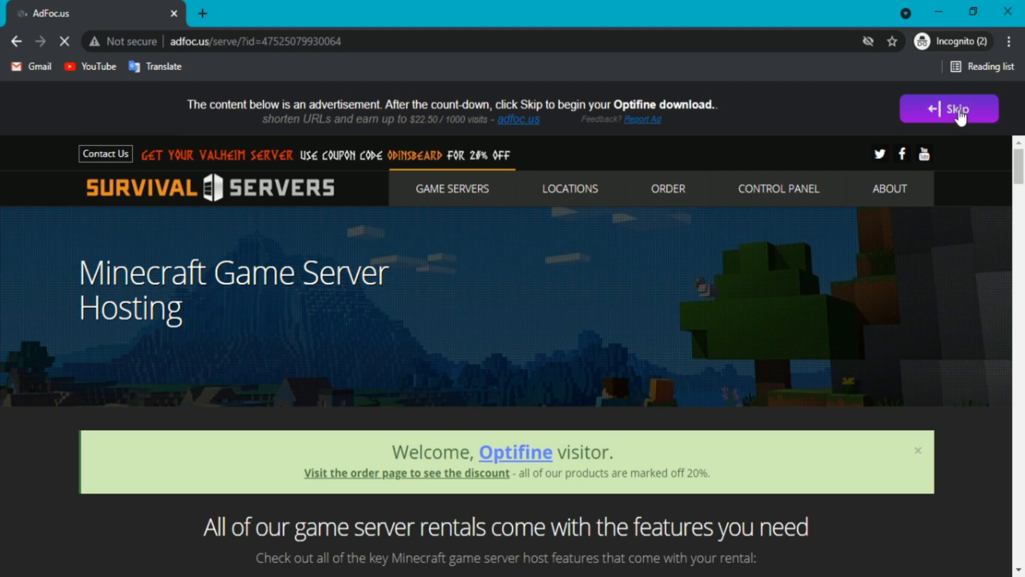
Skip the ad, dismiss the video popup and download the OptiFine 1.16.5 HD U G8 jar
click(949, 109)
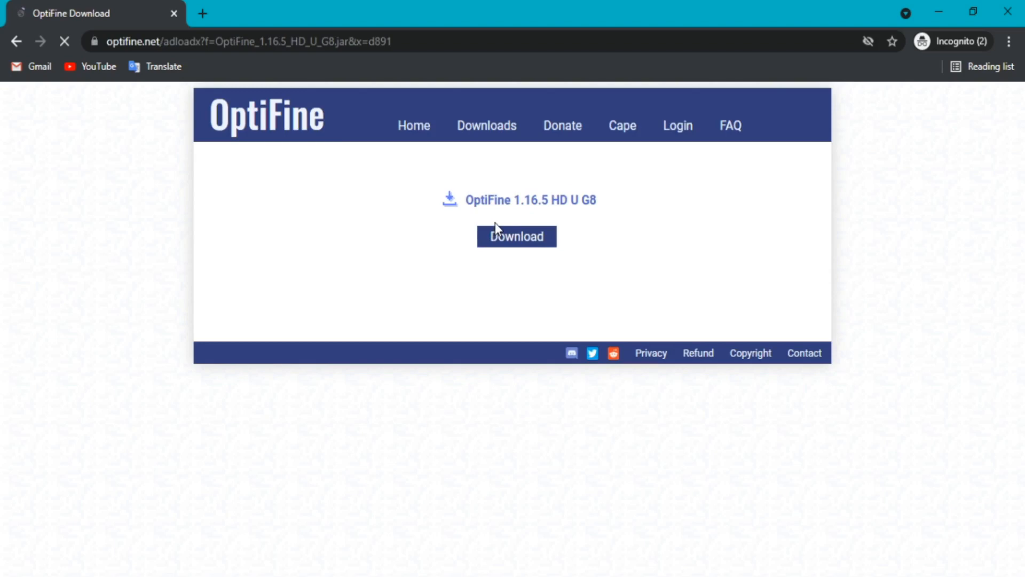
click(515, 236)
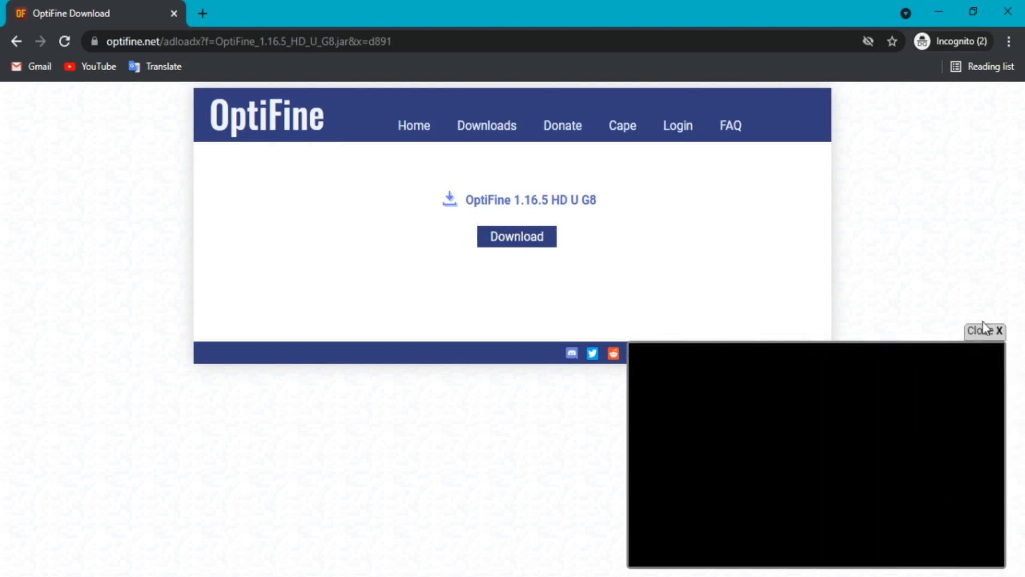
click(1003, 330)
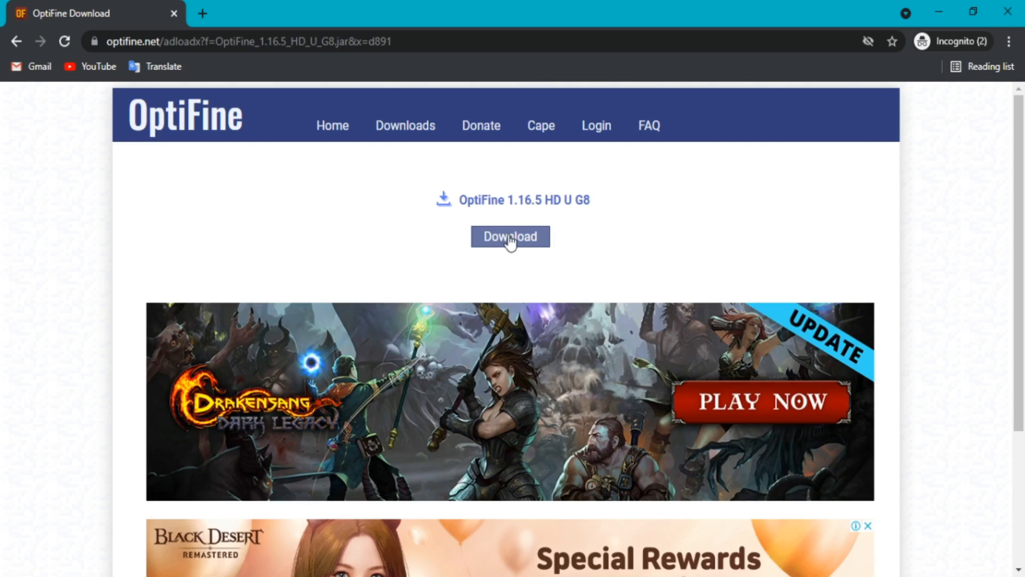
mouse_move(520, 240)
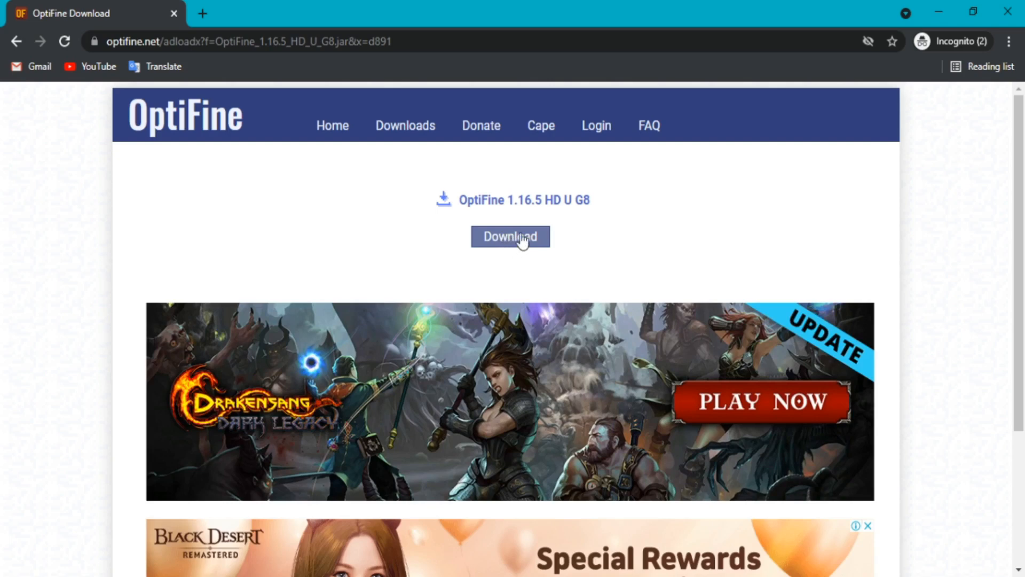
click(509, 236)
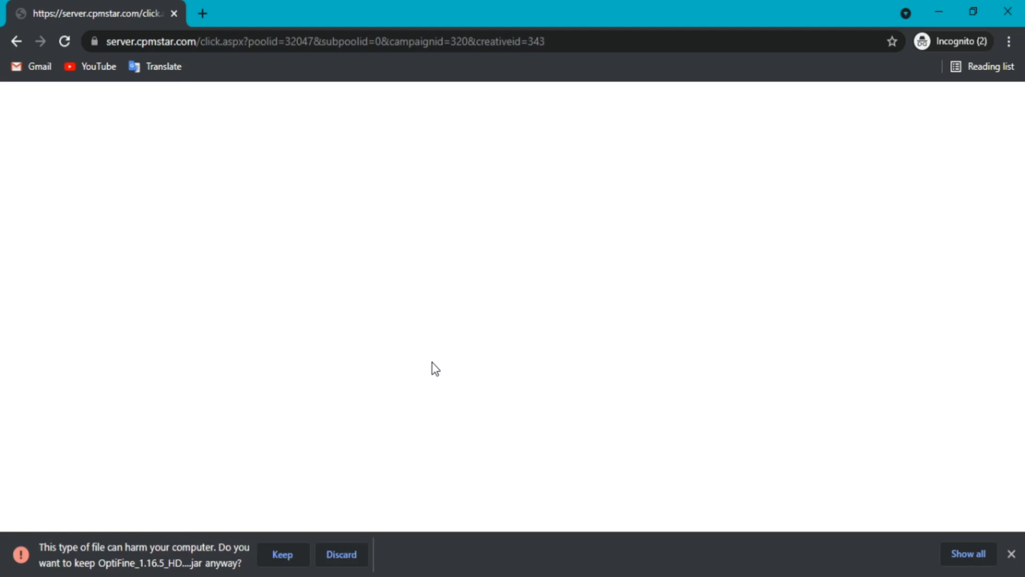
mouse_move(406, 395)
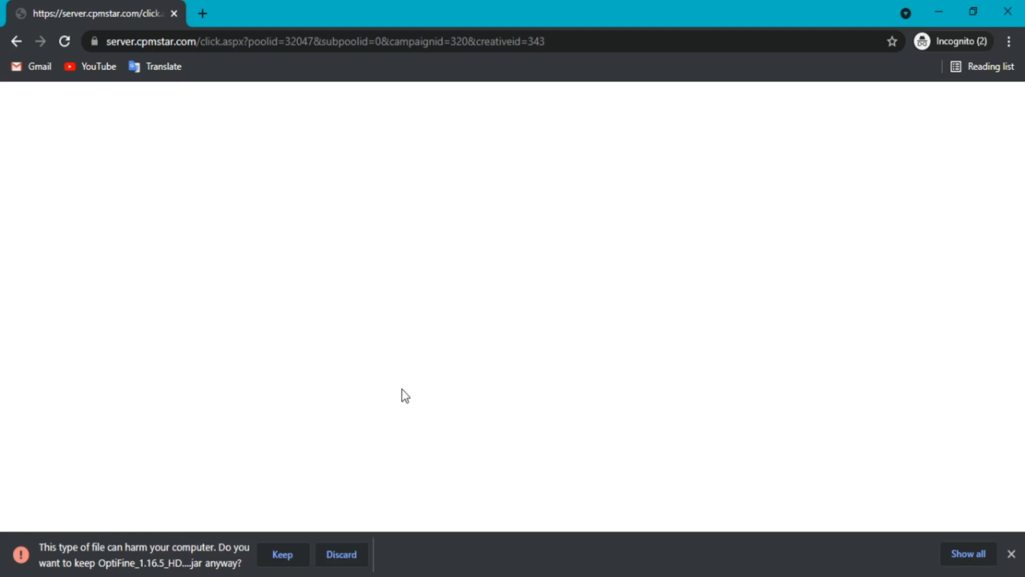
mouse_move(278, 520)
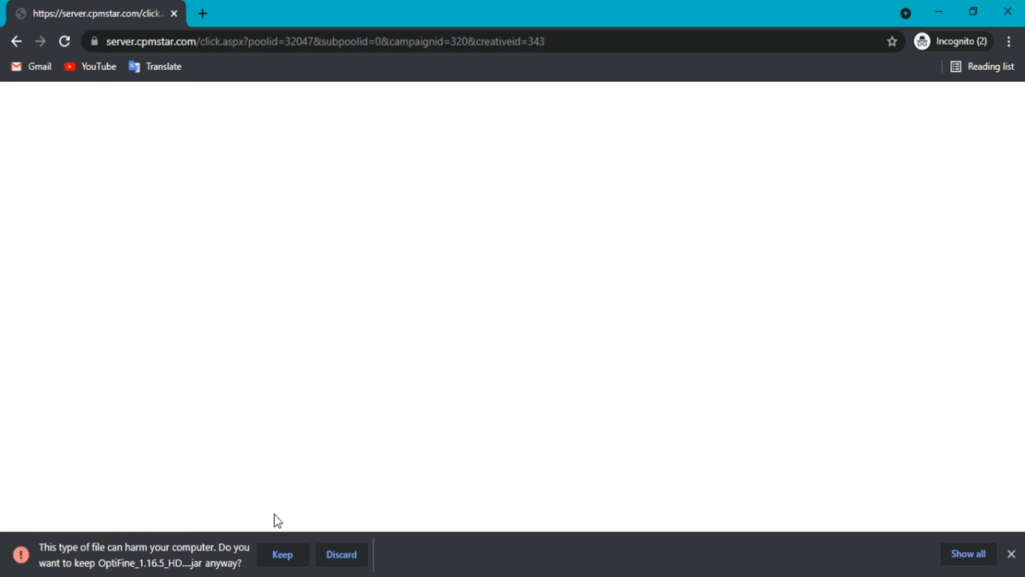
mouse_move(221, 561)
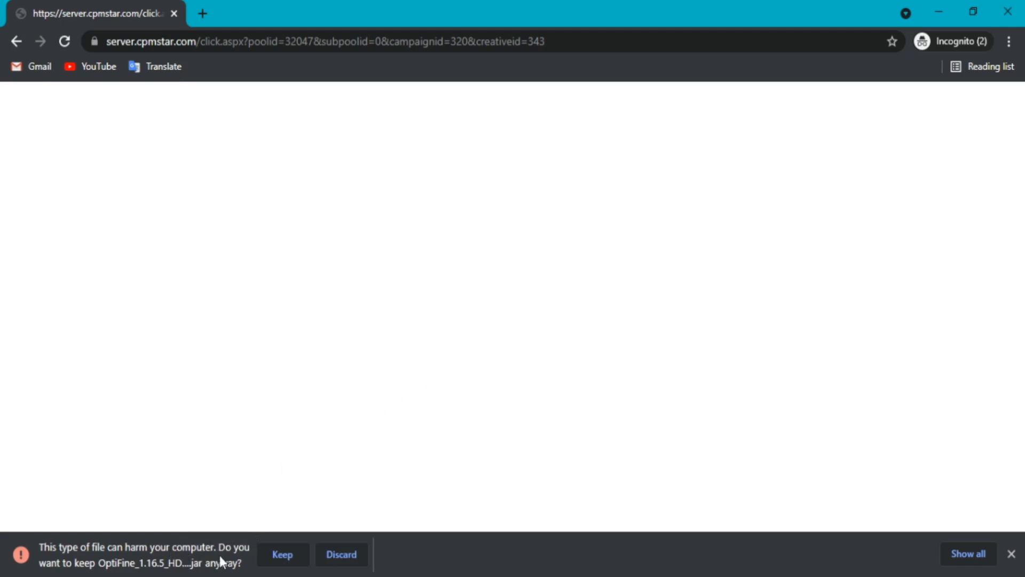
mouse_move(99, 564)
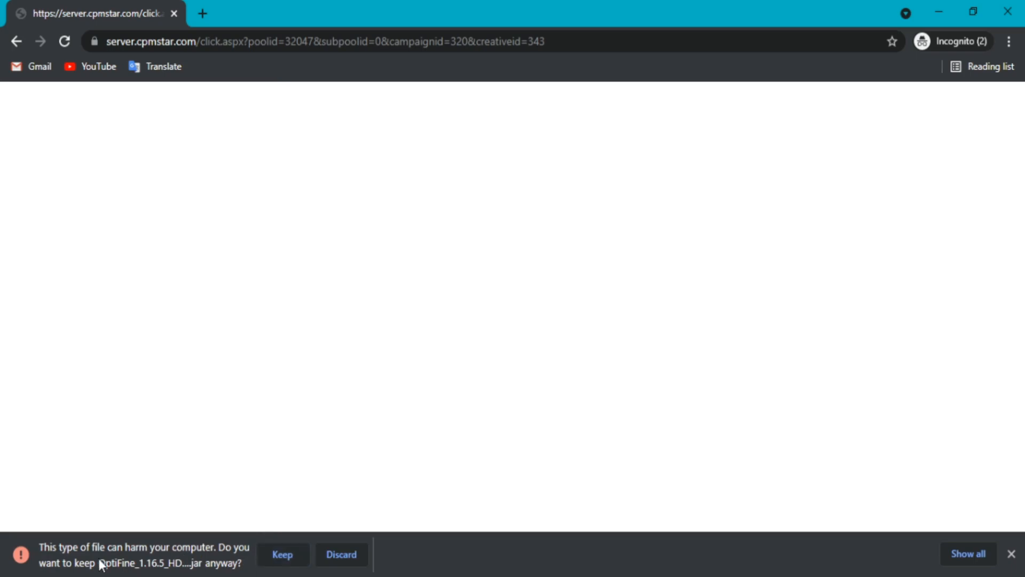
mouse_move(5, 459)
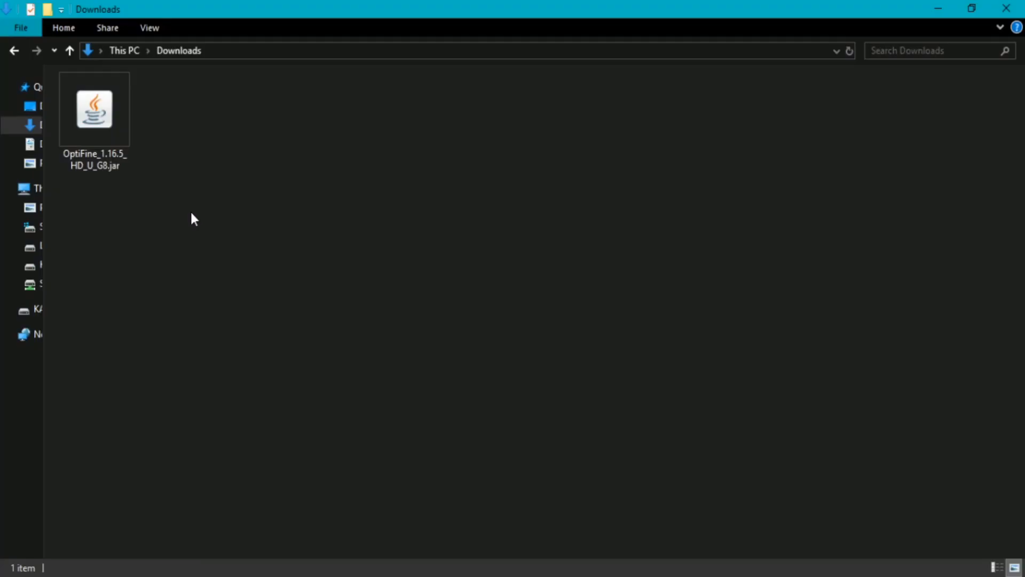
mouse_move(117, 151)
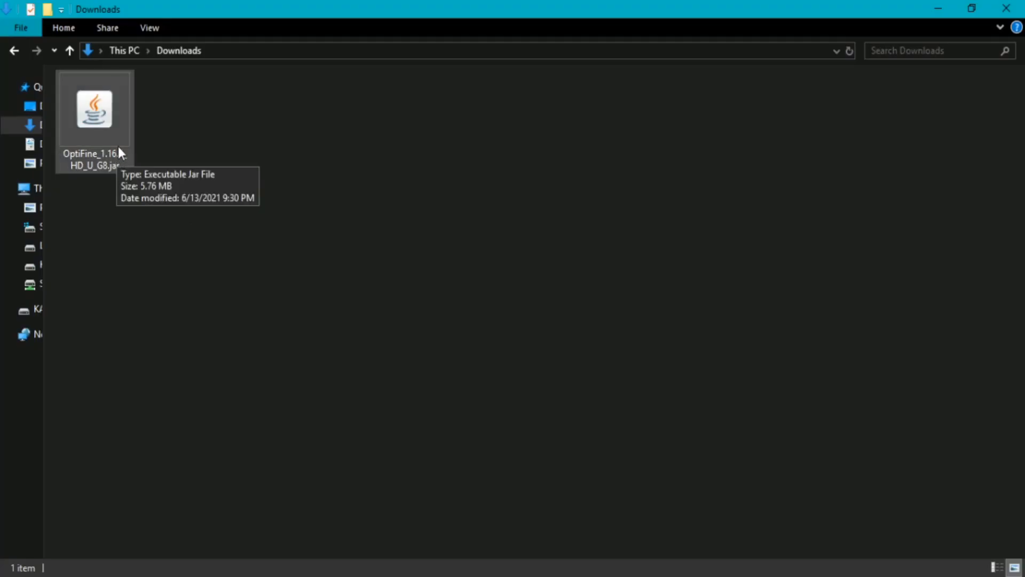
Run OptiFine_1.16.5_HD_U_G8.jar with Java(TM) Platform SE binary to launch the installer
double_click(93, 109)
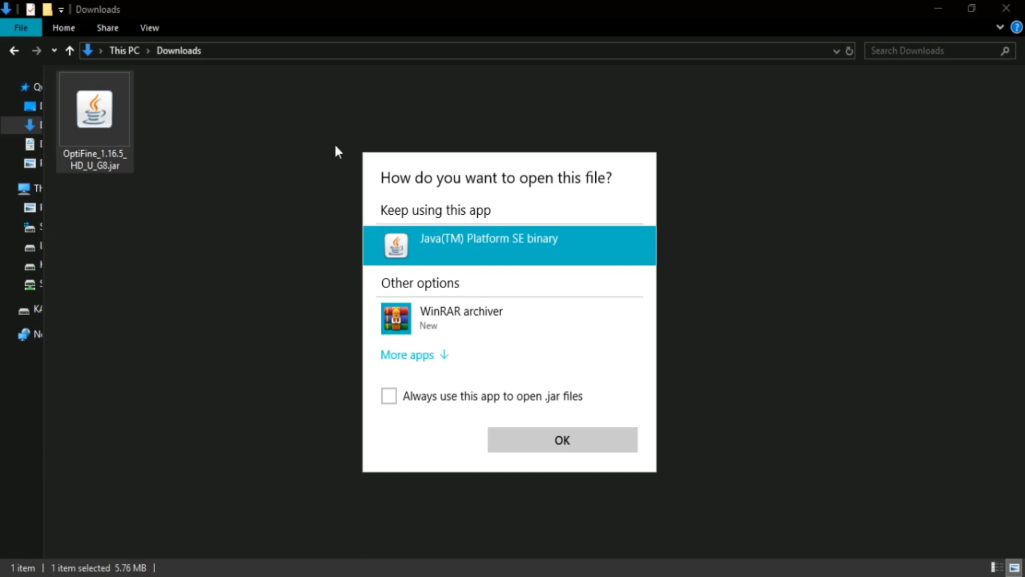
mouse_move(560, 438)
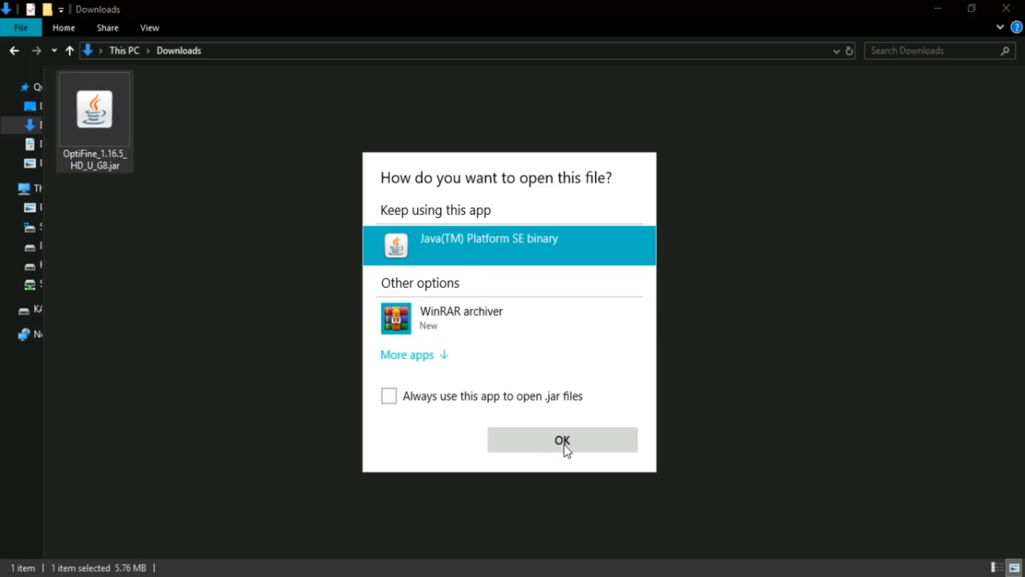
click(560, 438)
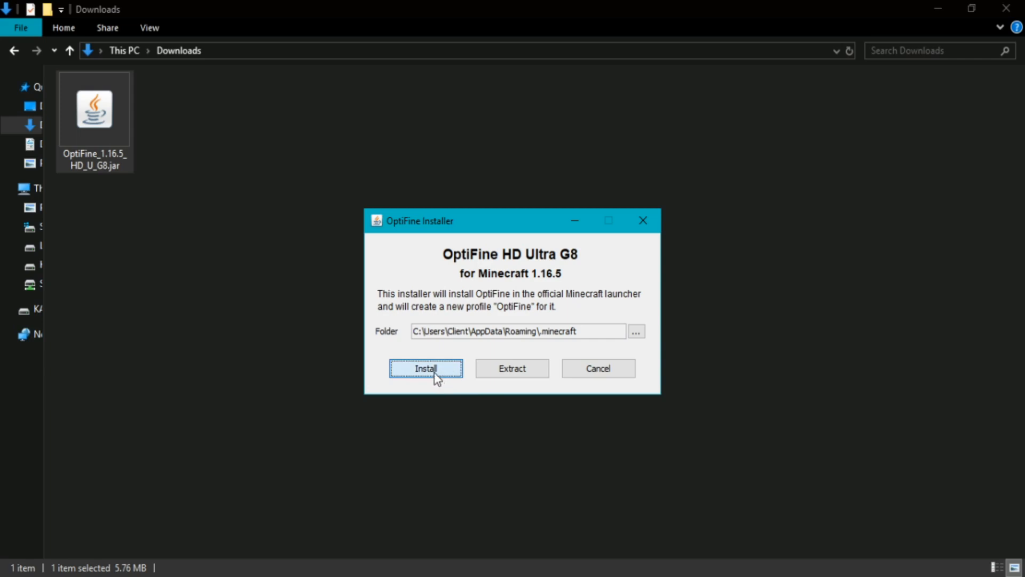
Install OptiFine HD Ultra G8 for 1.16.5 and acknowledge the success message
click(425, 367)
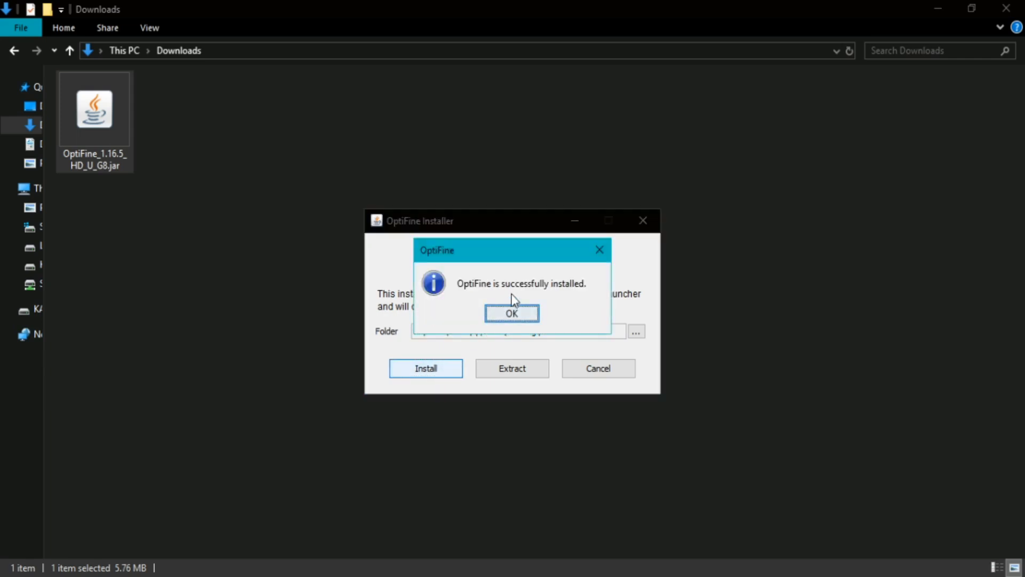
mouse_move(527, 303)
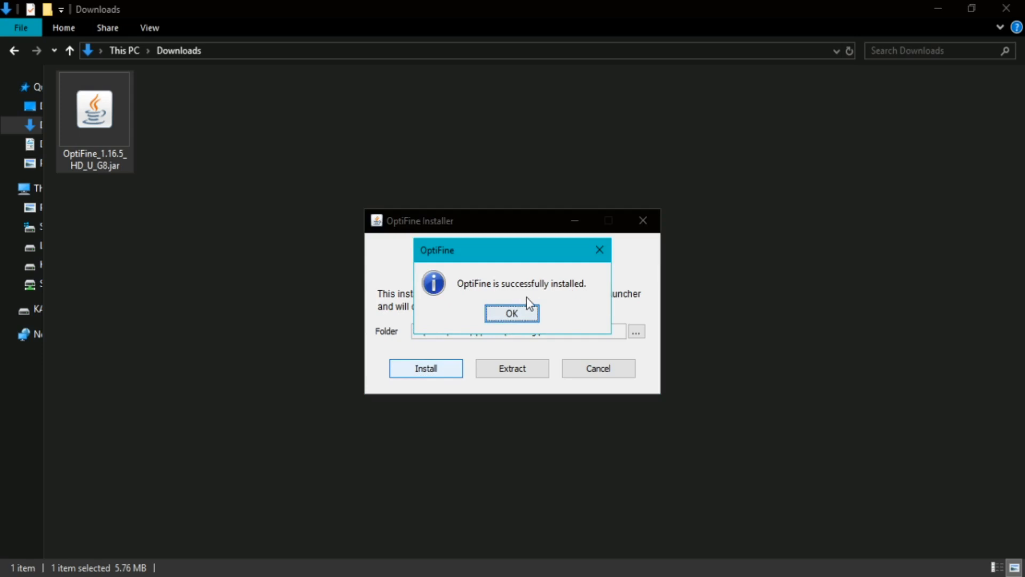
mouse_move(511, 313)
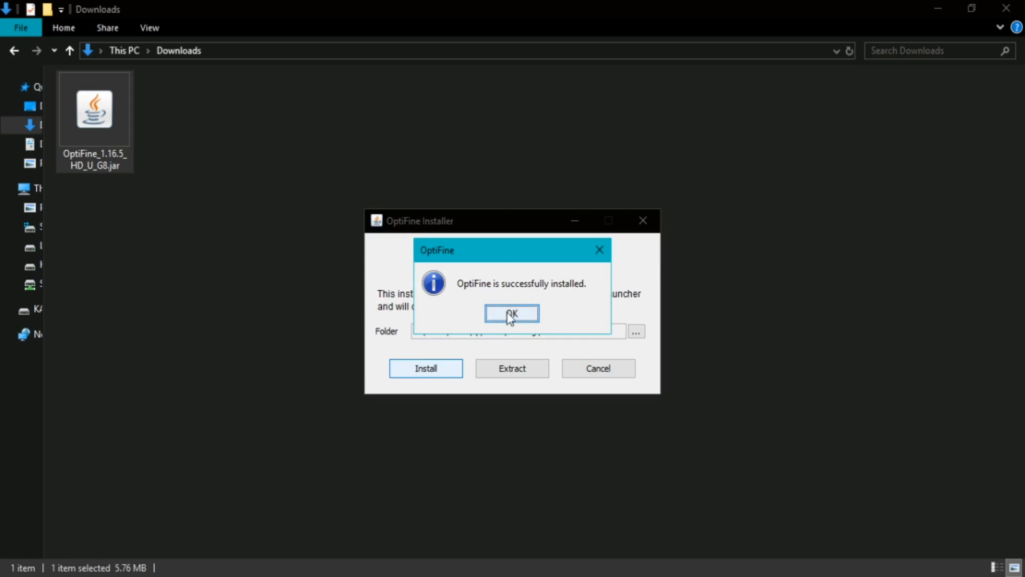
click(512, 312)
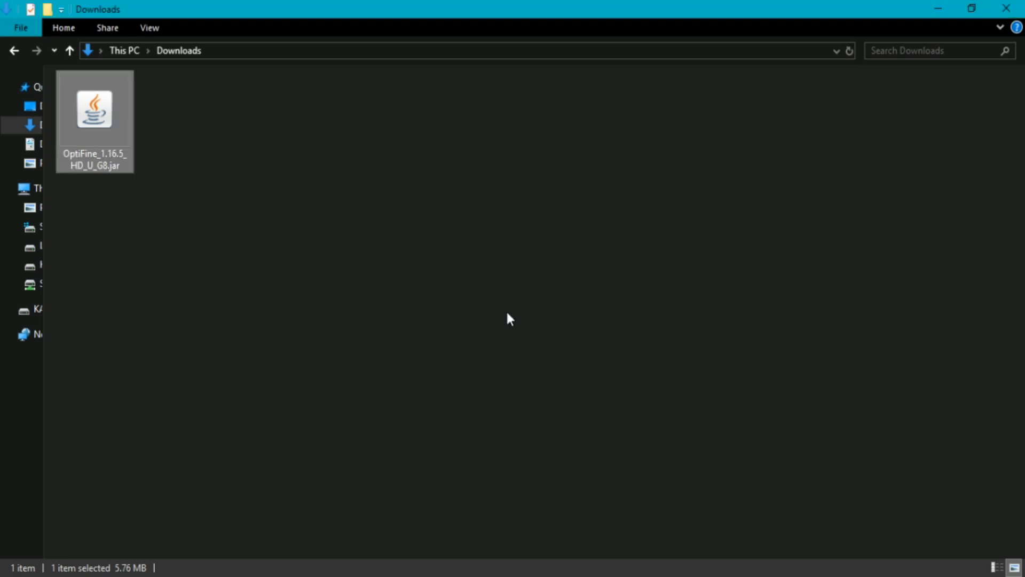
double_click(93, 109)
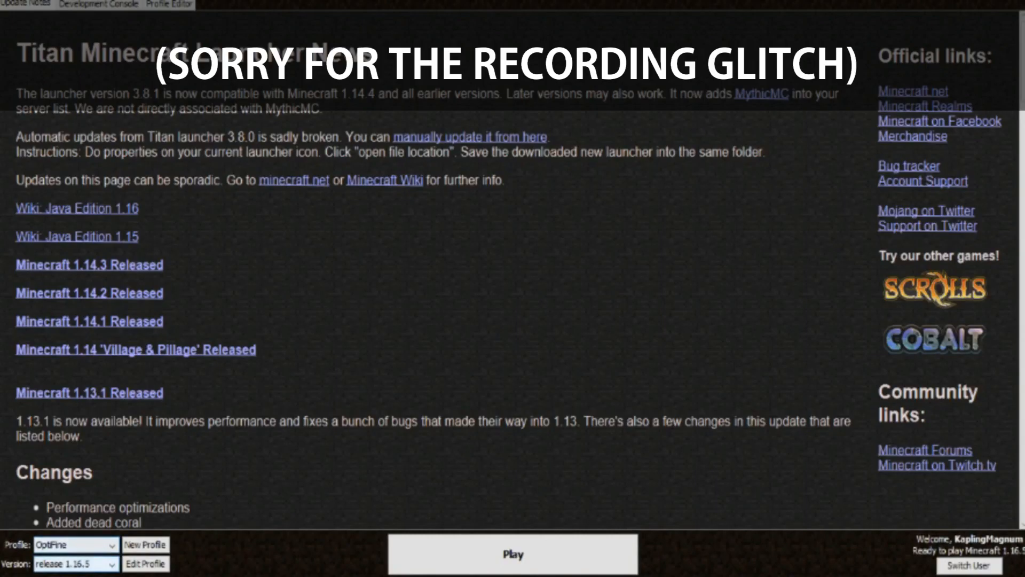
Select the 1.16.5 OptiFine version for the OptiFine profile and play the game
click(76, 564)
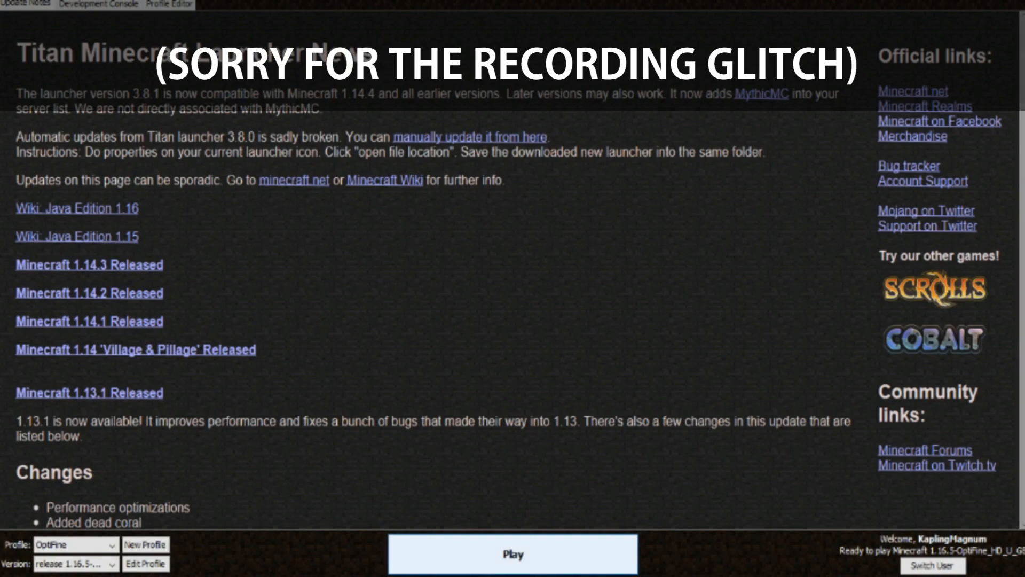
click(513, 554)
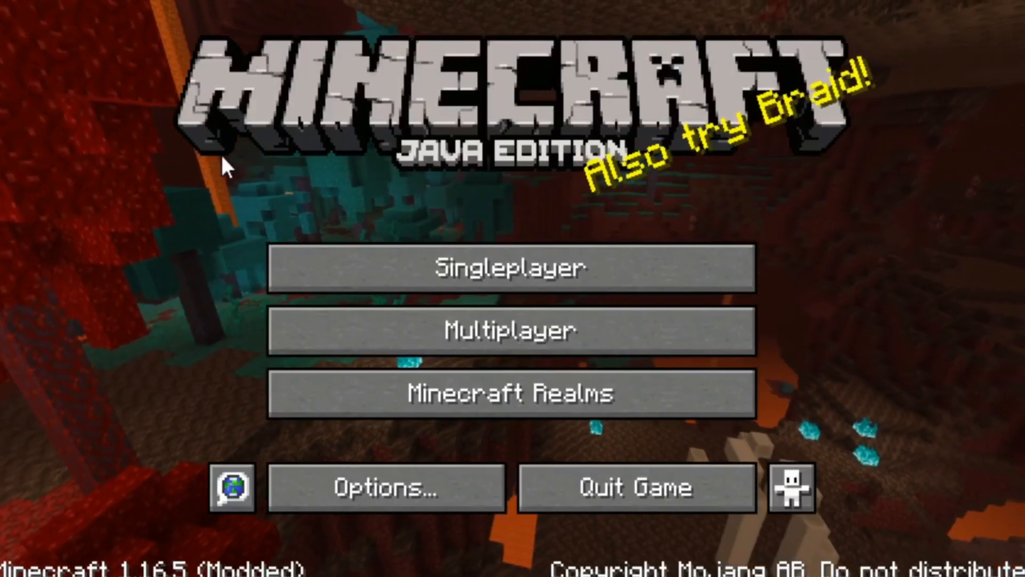
mouse_move(218, 453)
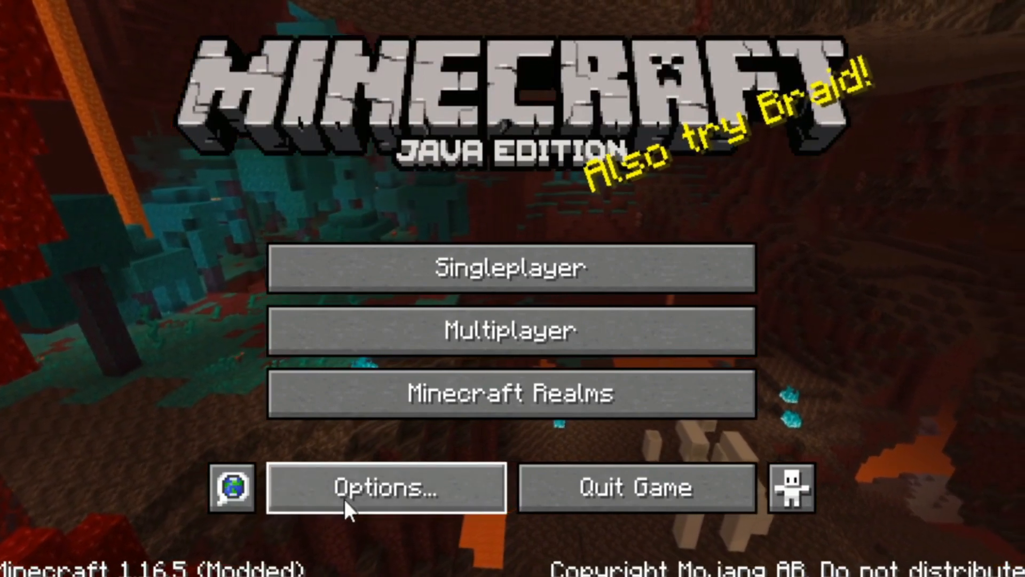
Navigate from Options through Video Settings to OptiFine's Other Settings page
click(385, 486)
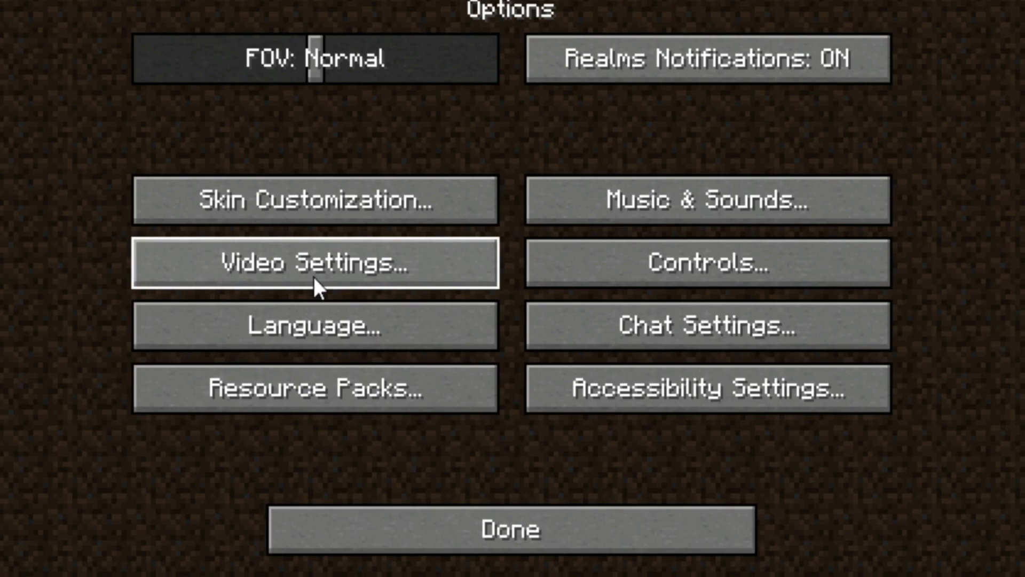
click(315, 262)
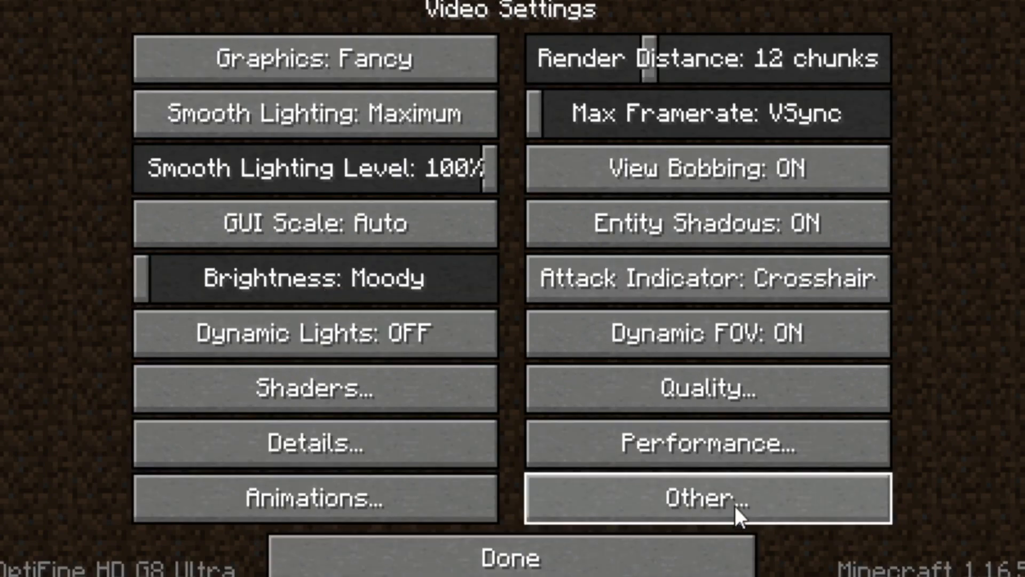
click(707, 496)
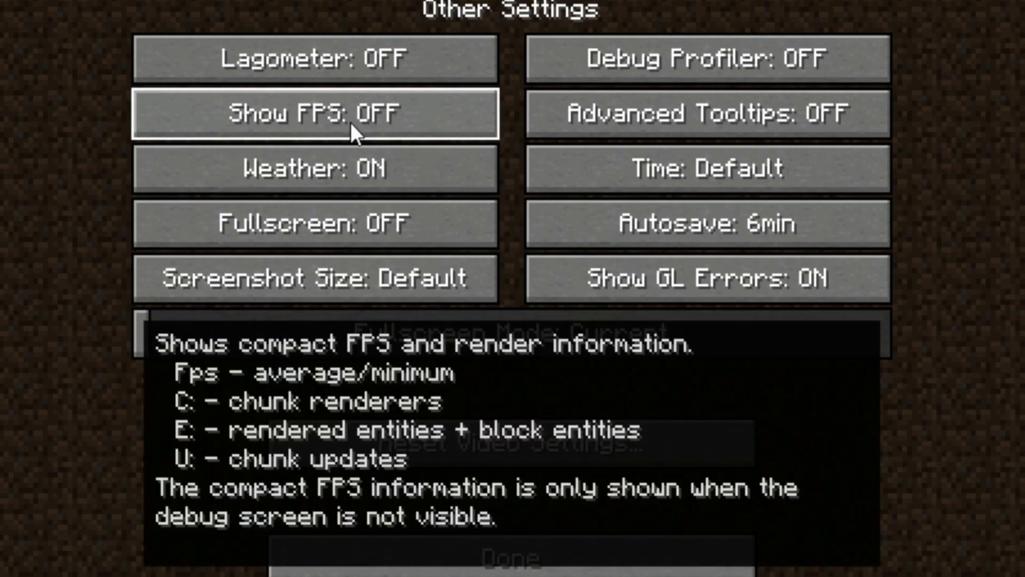
mouse_move(388, 138)
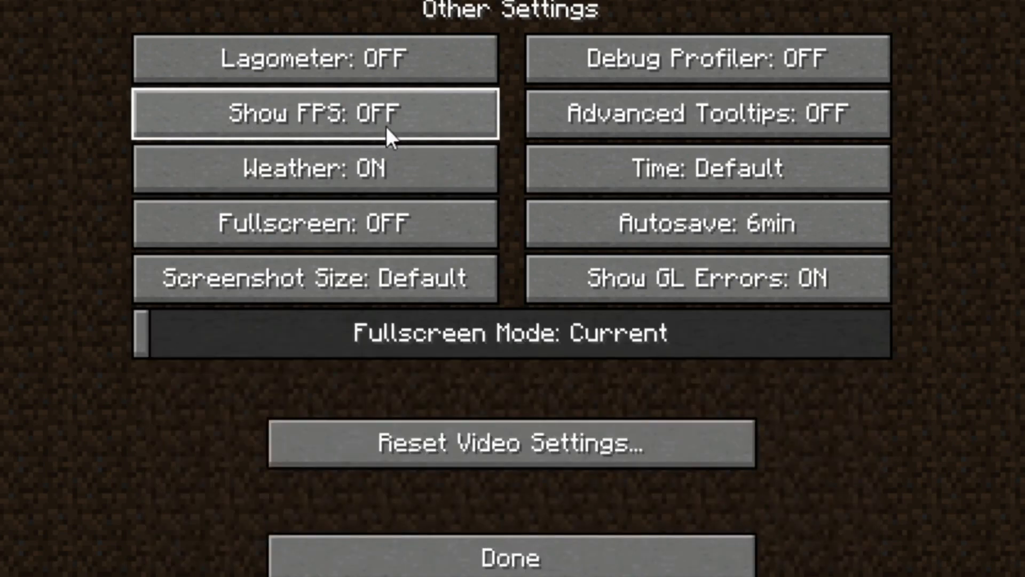
Toggle Show FPS from OFF to ON in Other Settings
click(316, 113)
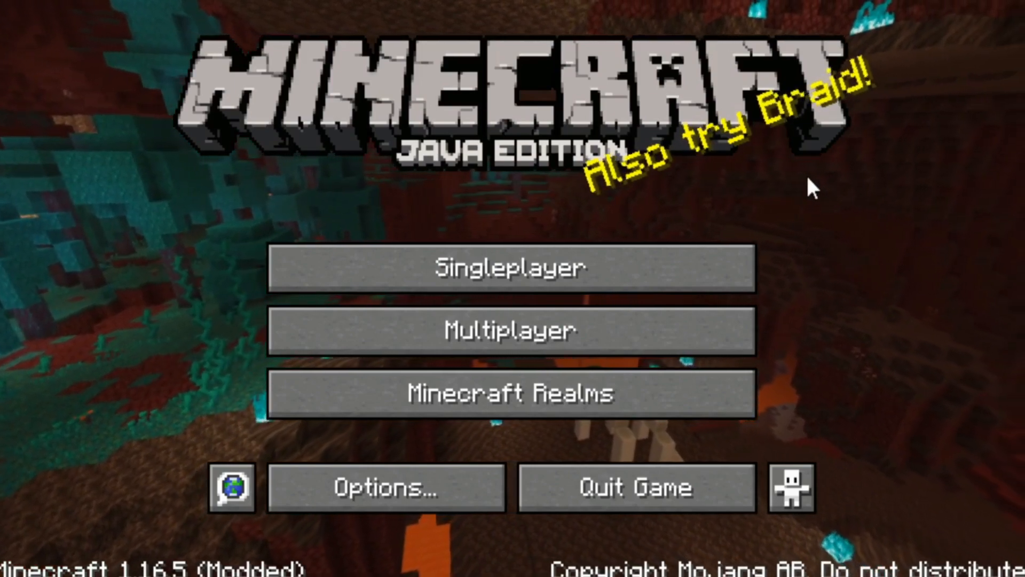
Load a singleplayer world so the FPS counter shows in the top-left
click(511, 267)
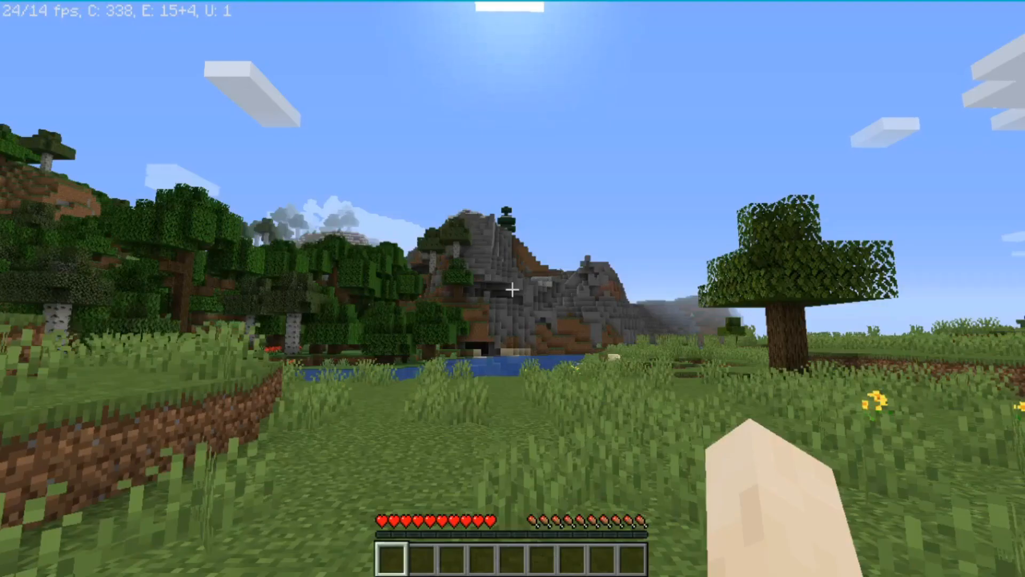